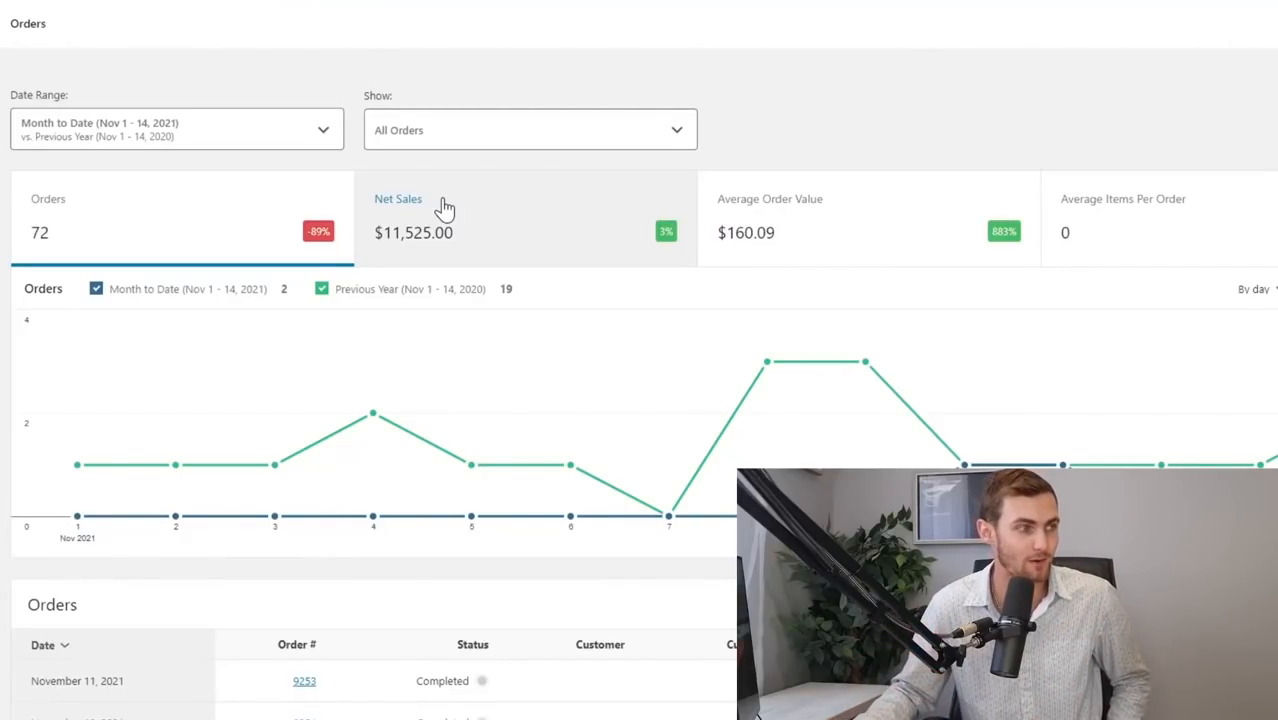
mouse_move(175, 228)
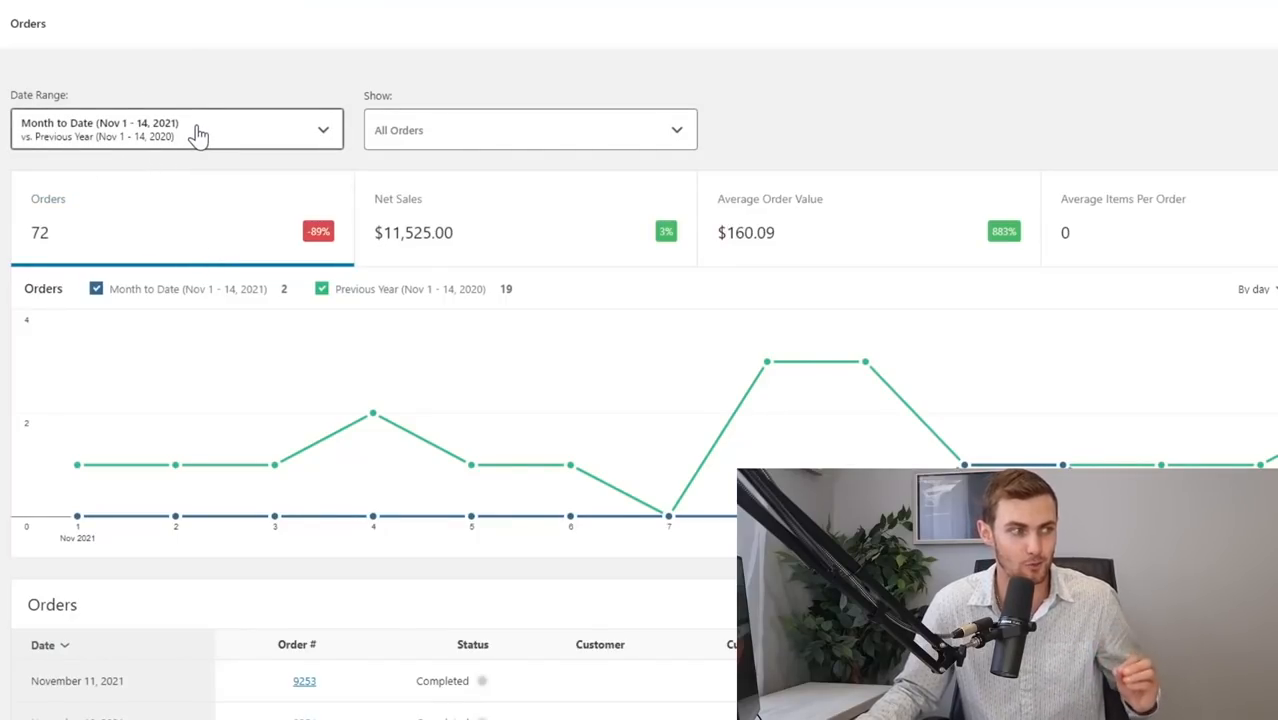
mouse_move(790, 137)
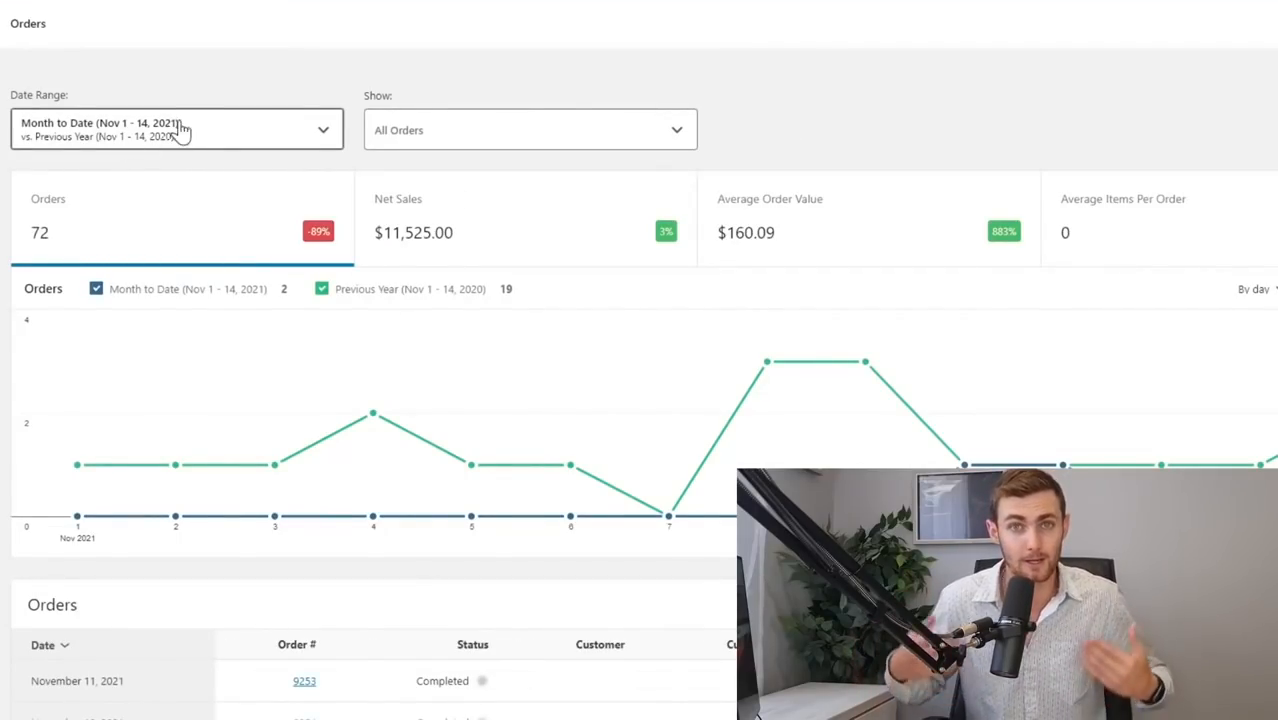
mouse_move(197, 133)
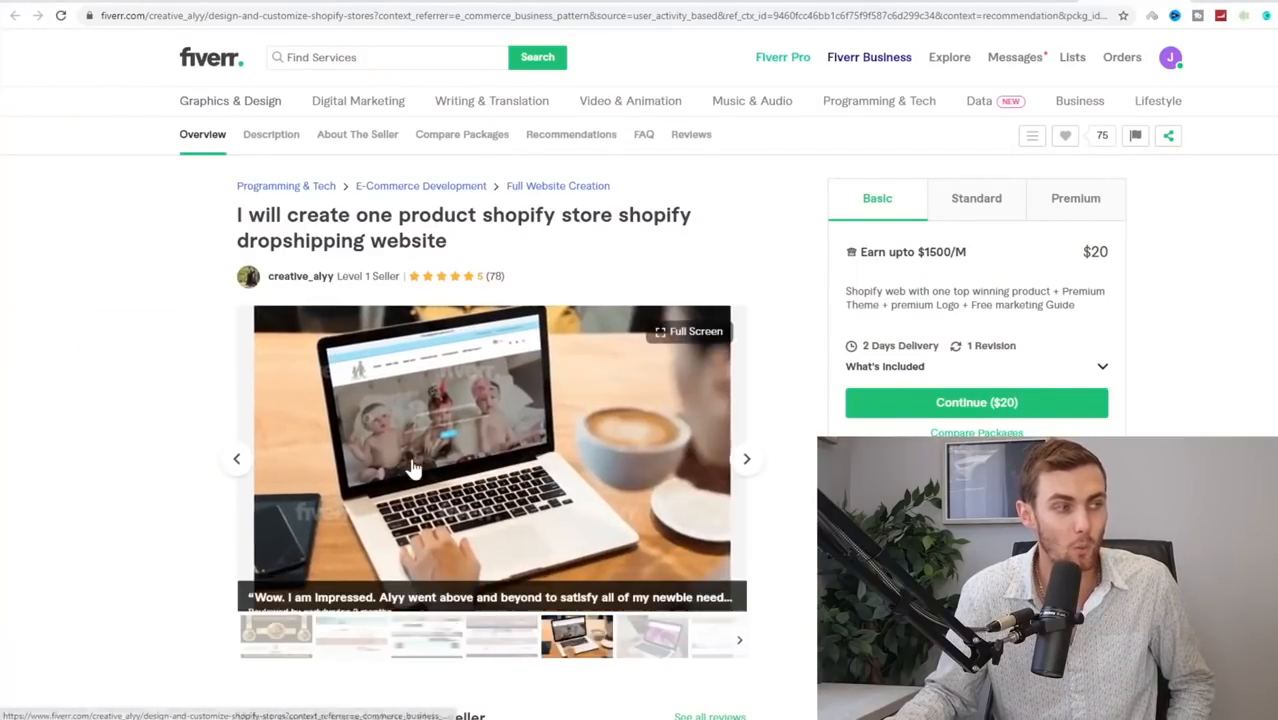
Highlight the end of the gig title, then the Basic package's 'Earn upto $1500/M' claim.
double_click(421, 240)
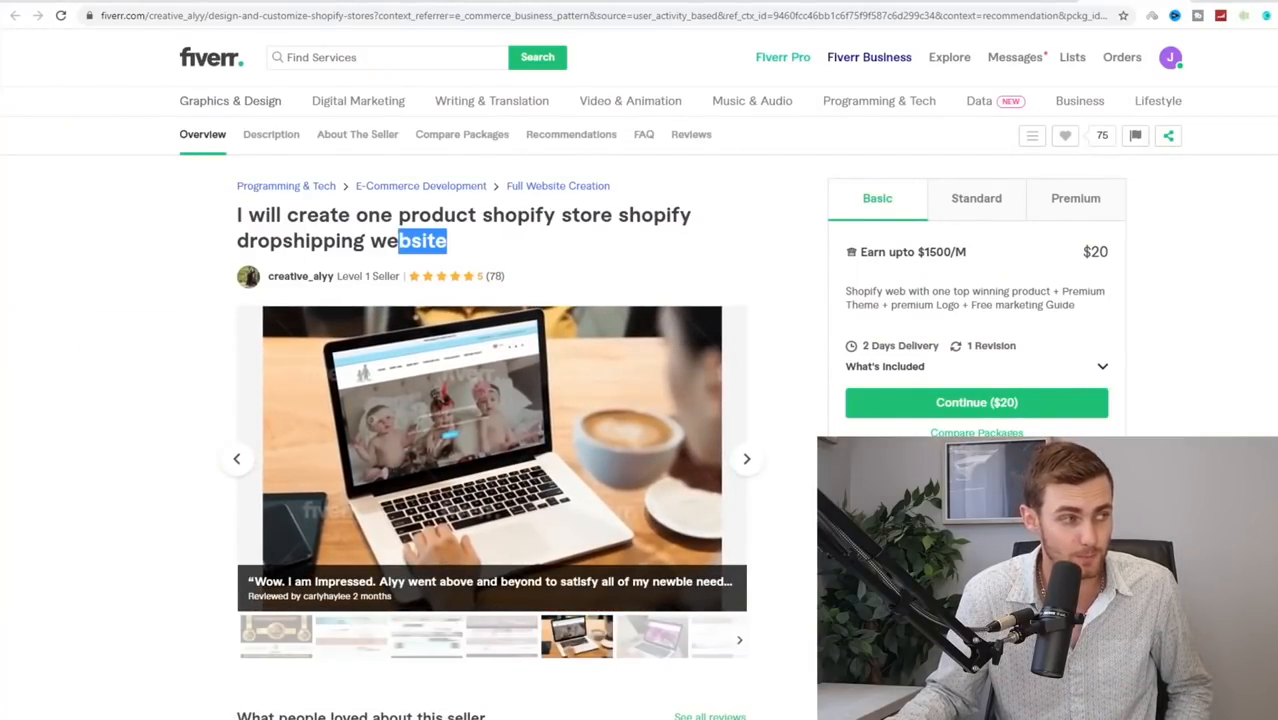
double_click(1094, 251)
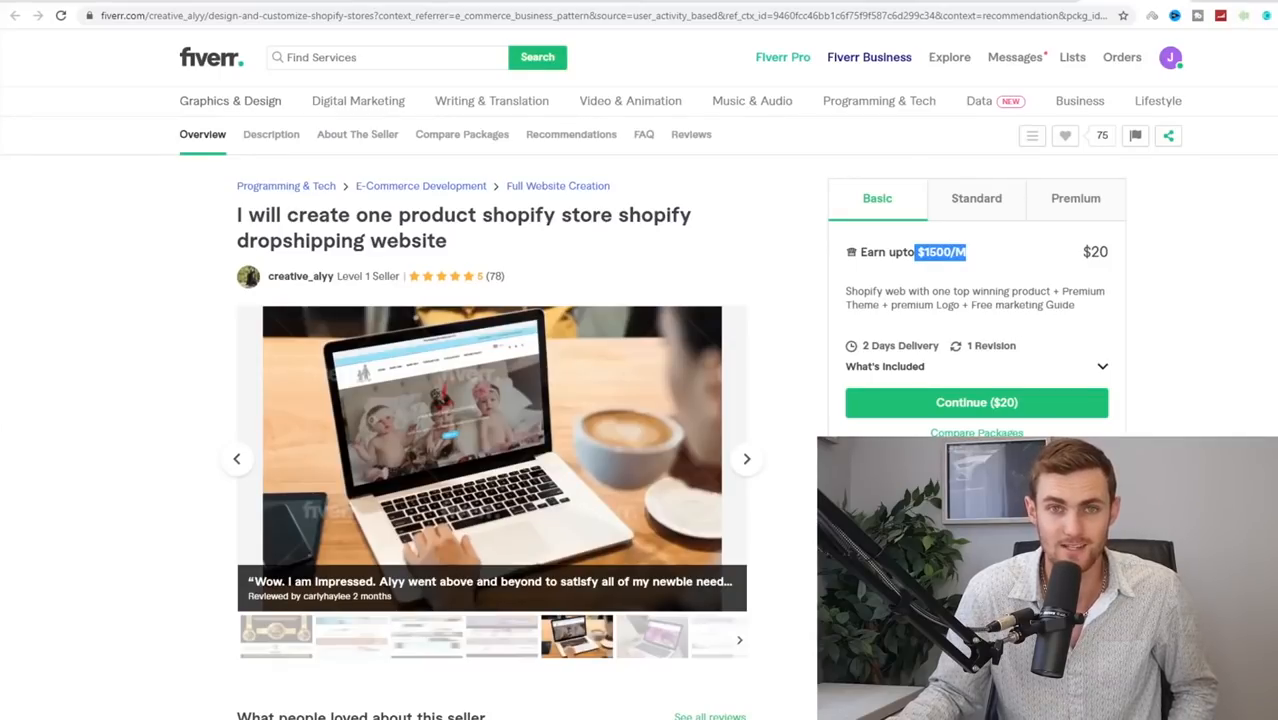
Compare Standard ($60) and Premium ($95, $5000/M highlighted) packages, then return to Basic.
left_click(976, 198)
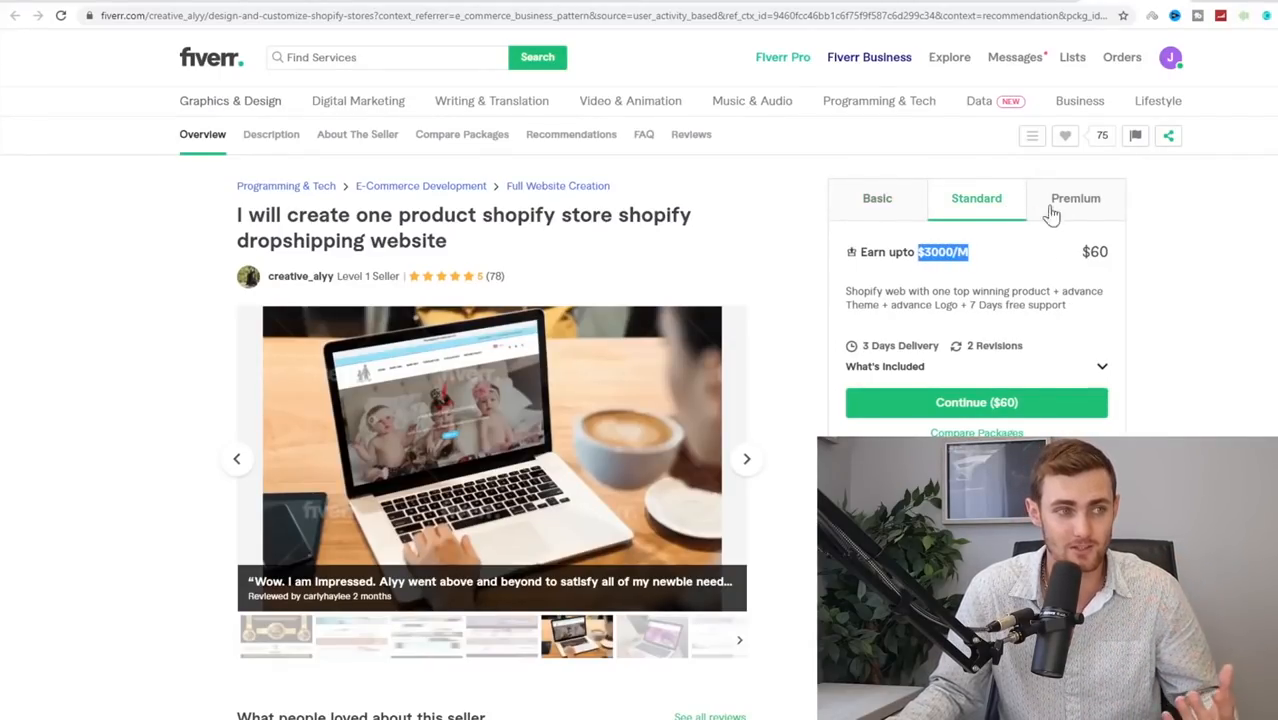
left_click(1075, 198)
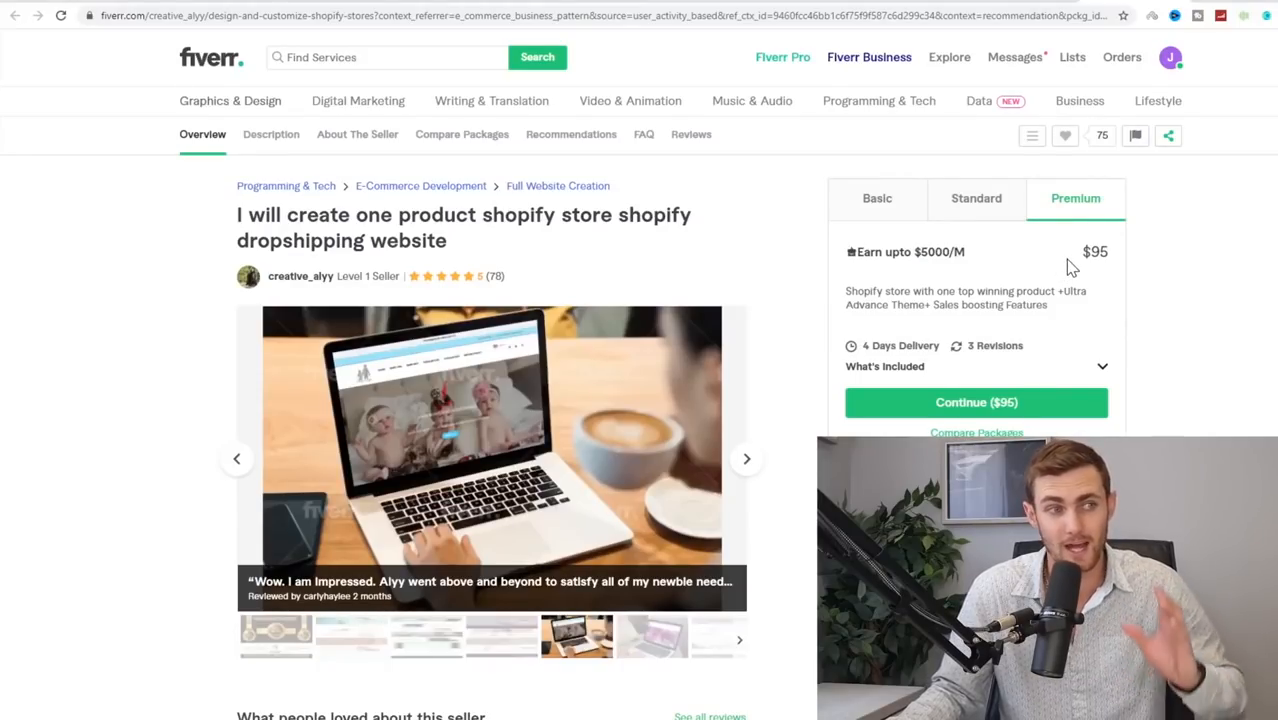
double_click(1094, 251)
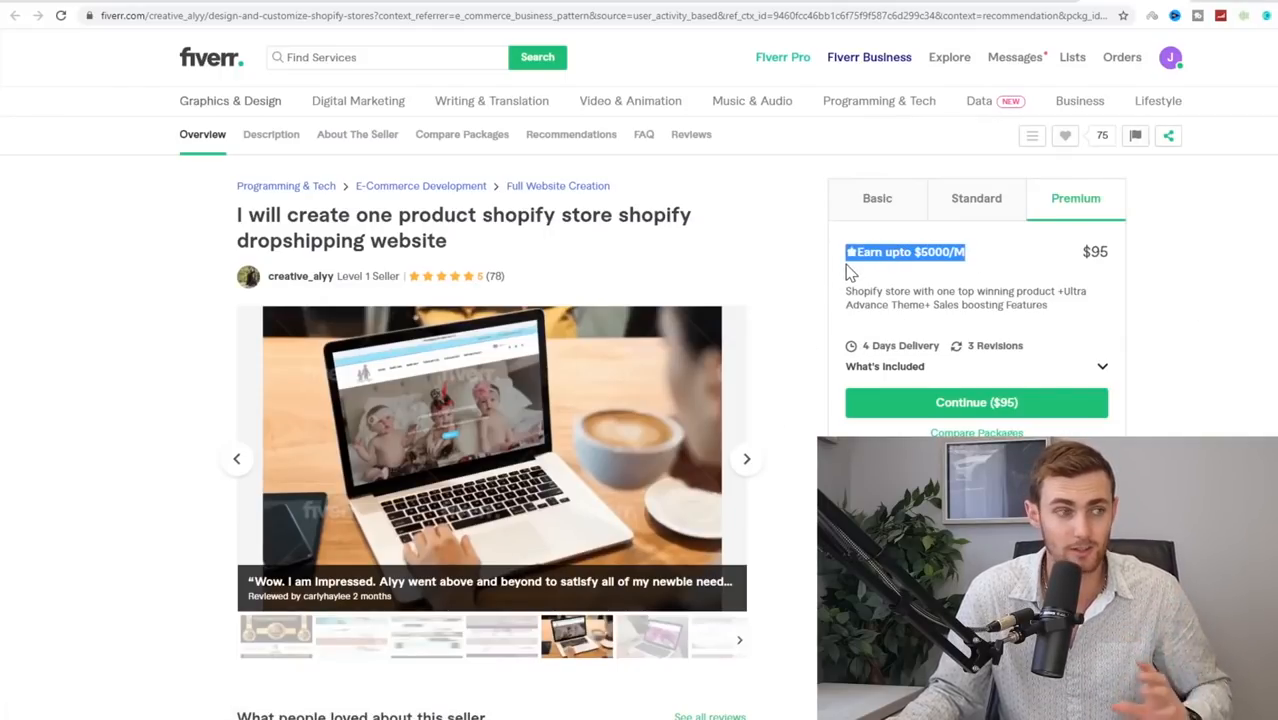
left_click(876, 198)
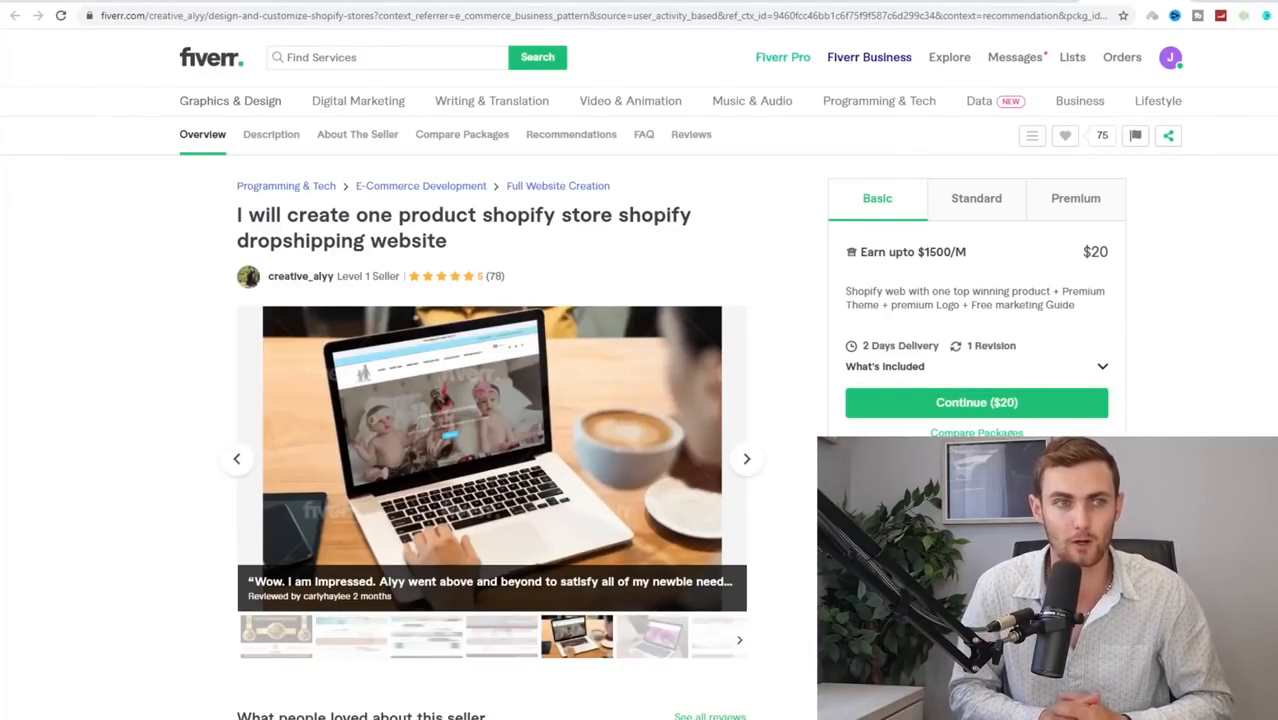
mouse_move(1024, 250)
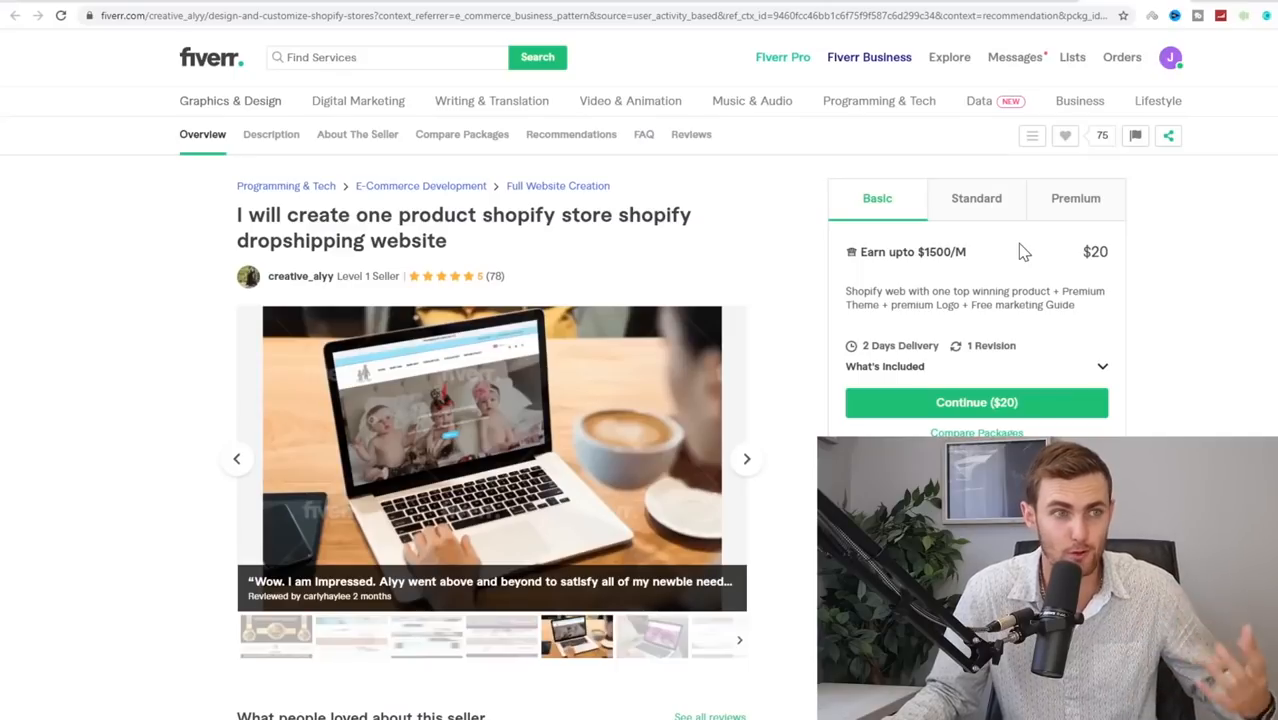
Highlight the Basic package's $20 price in the package panel.
double_click(1094, 252)
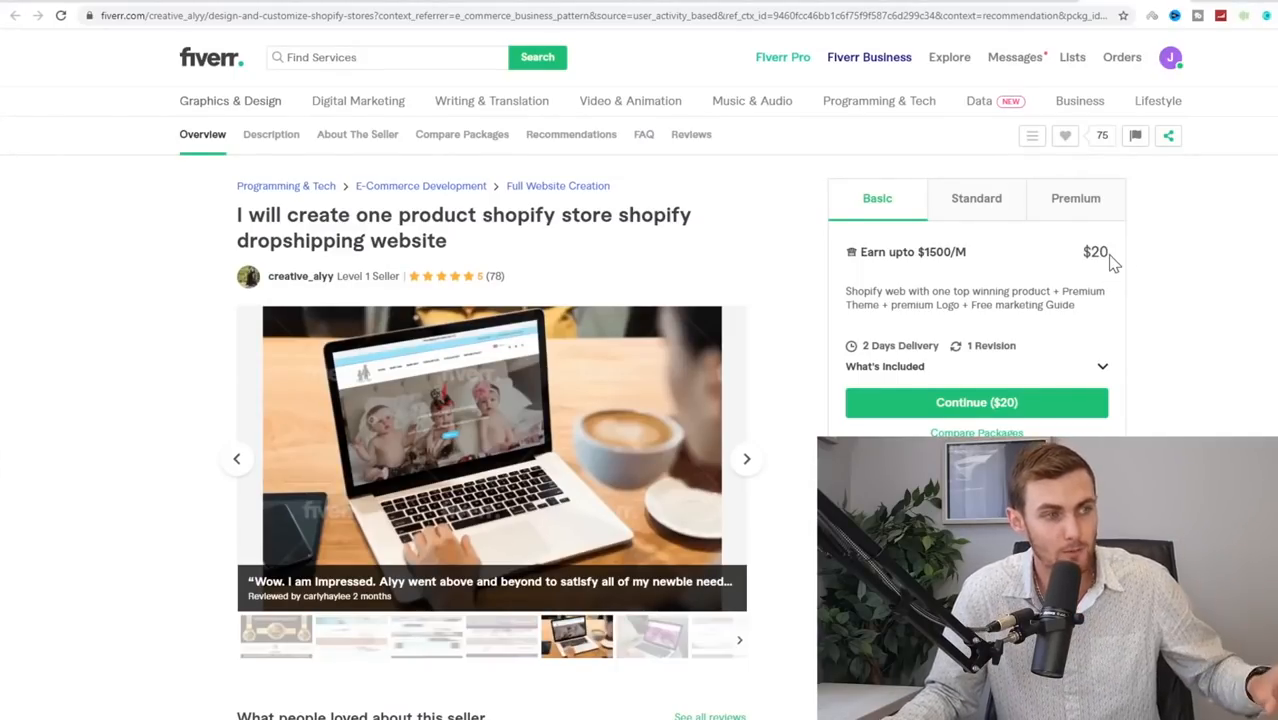
double_click(1094, 252)
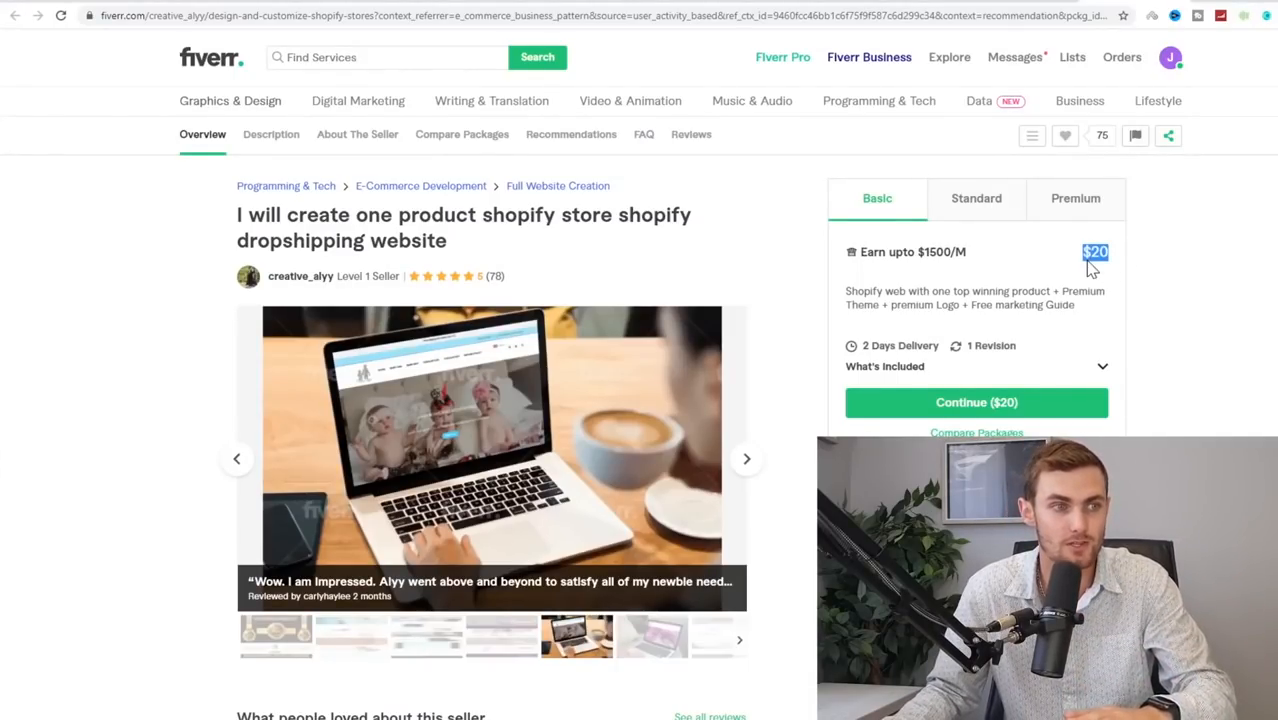